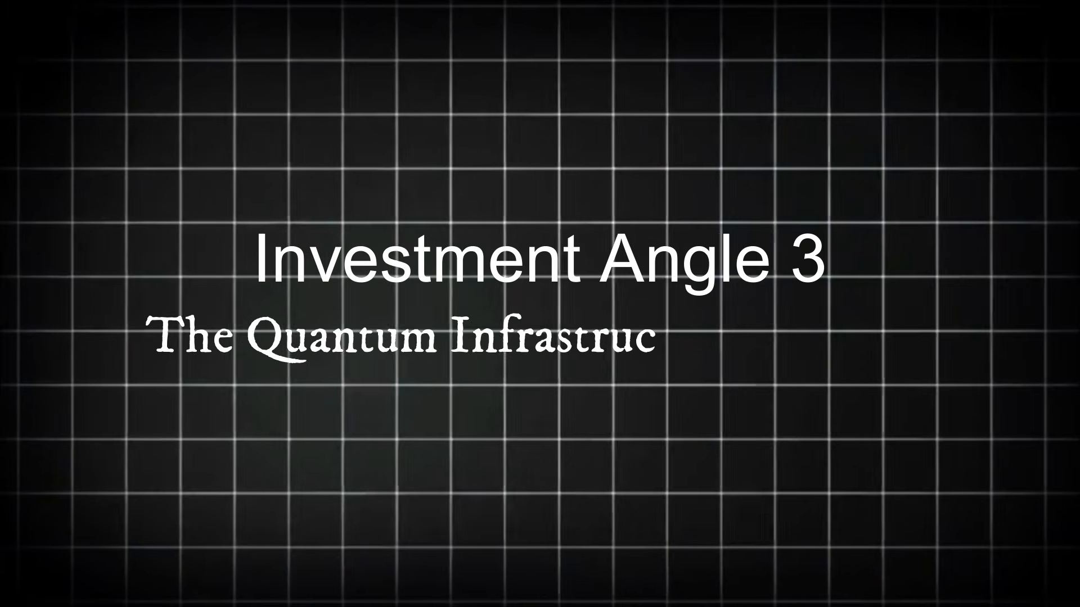
{"action": "type", "text": "ture Enablers"}
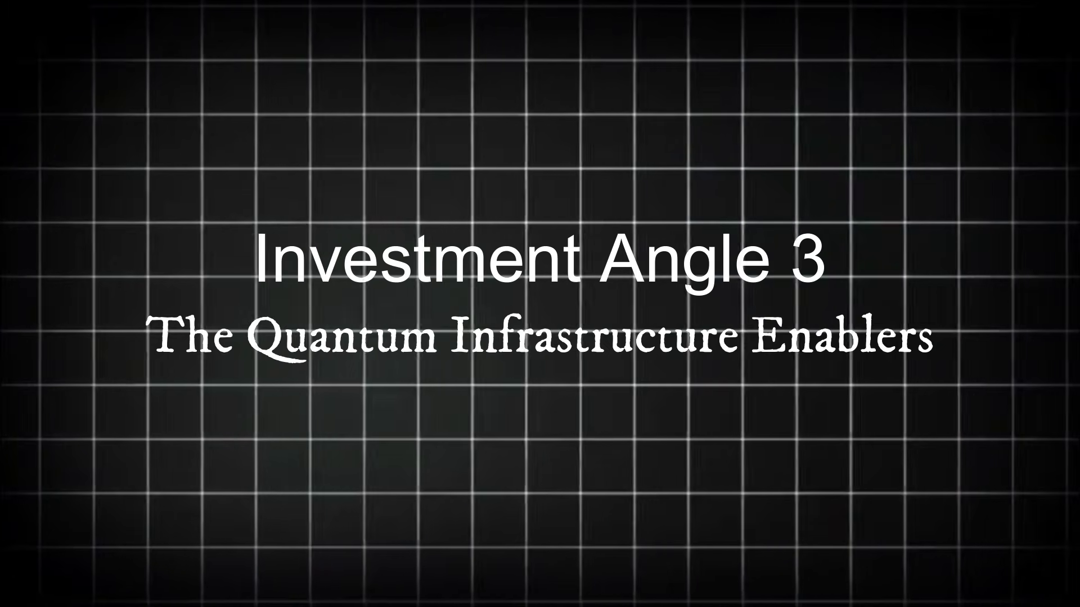